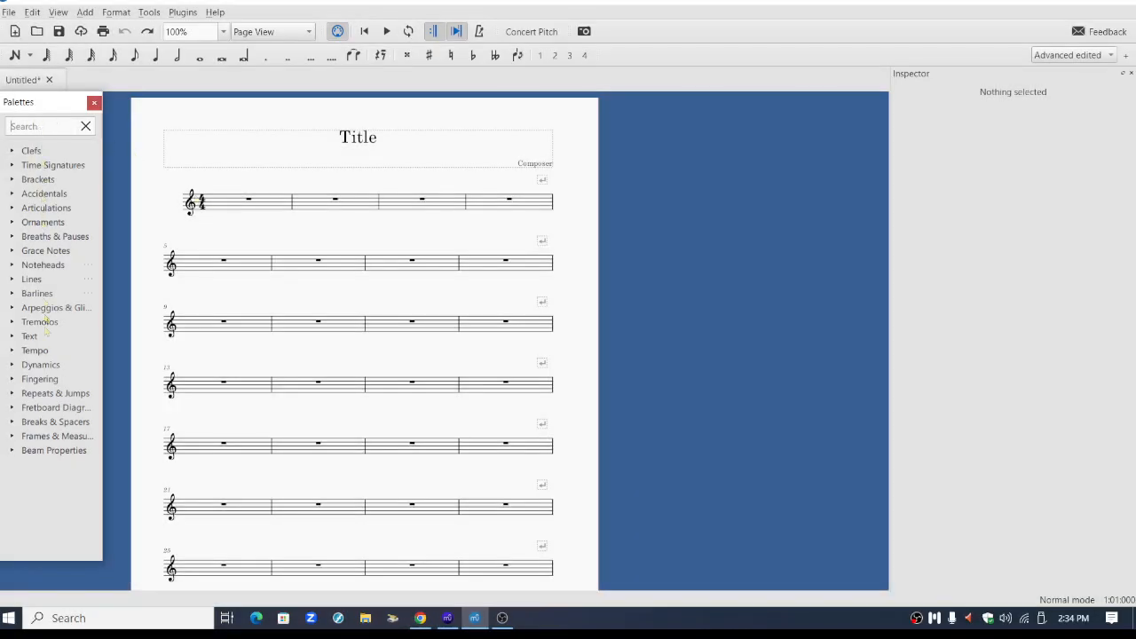
mouse_move(417, 376)
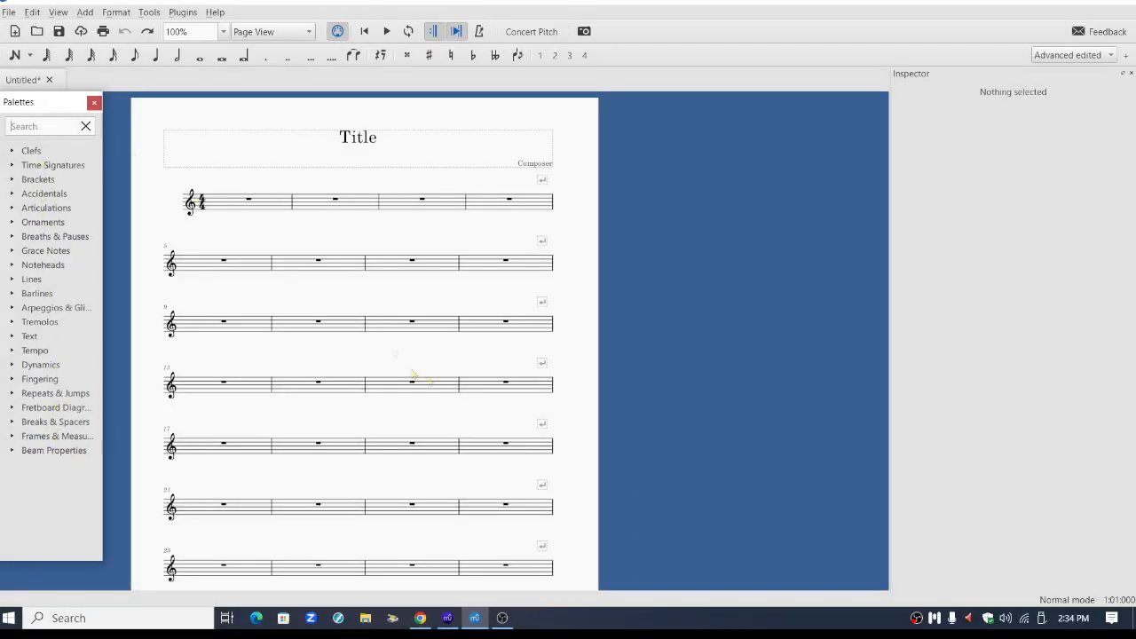
mouse_move(444, 149)
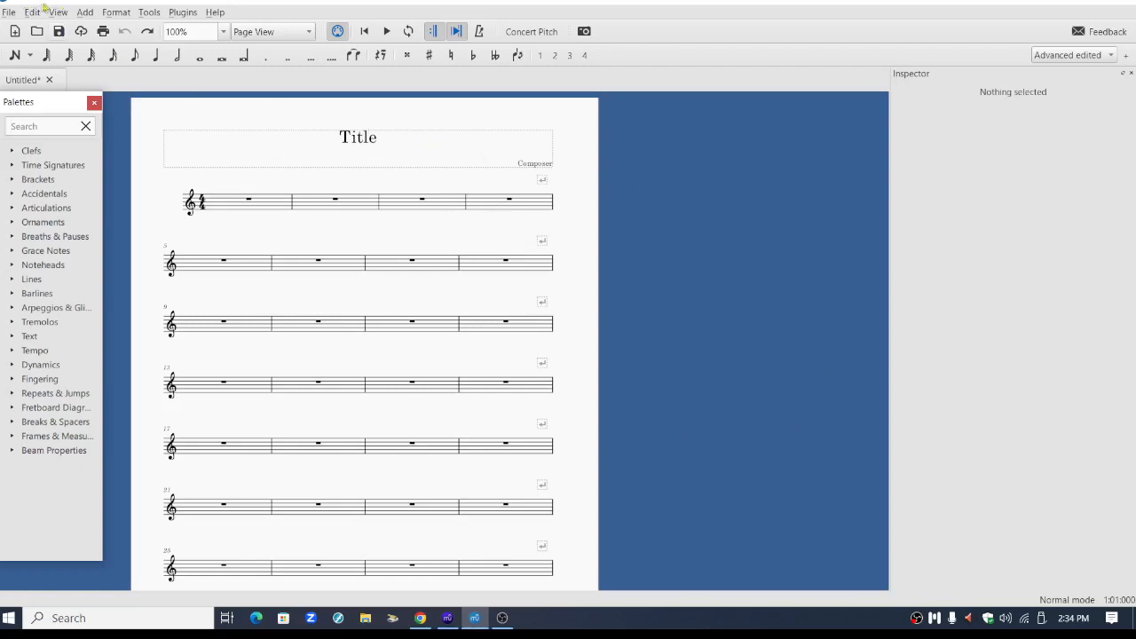
mouse_move(760, 383)
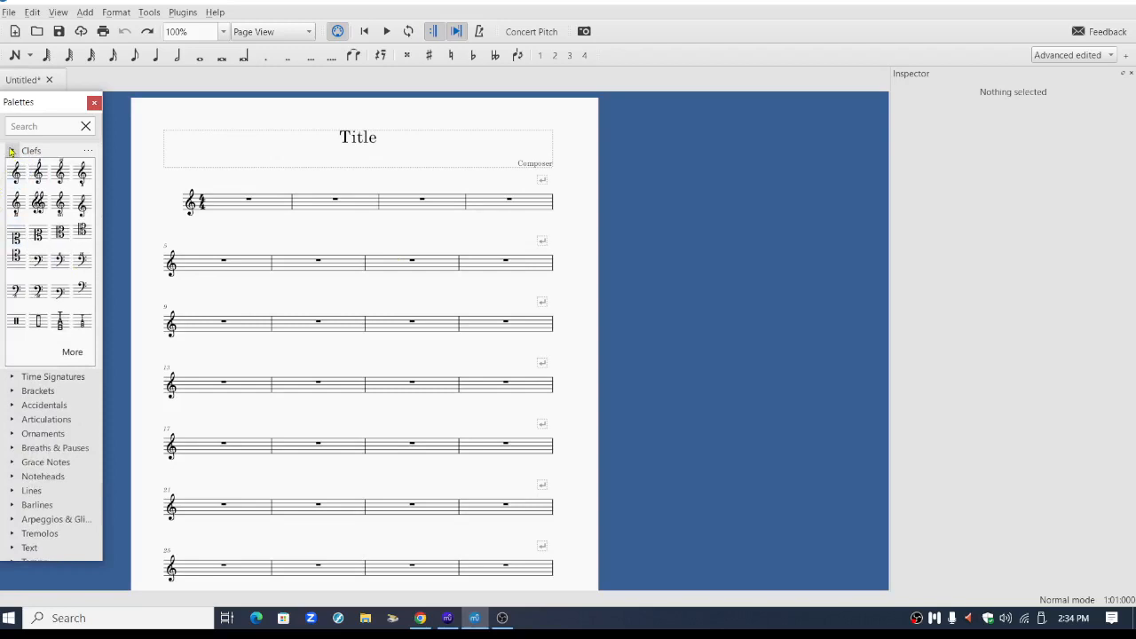
Step: Collapse Clefs, peek into the Grace Notes and Ornaments palettes, then leave Ornaments collapsed
left_click(32, 149)
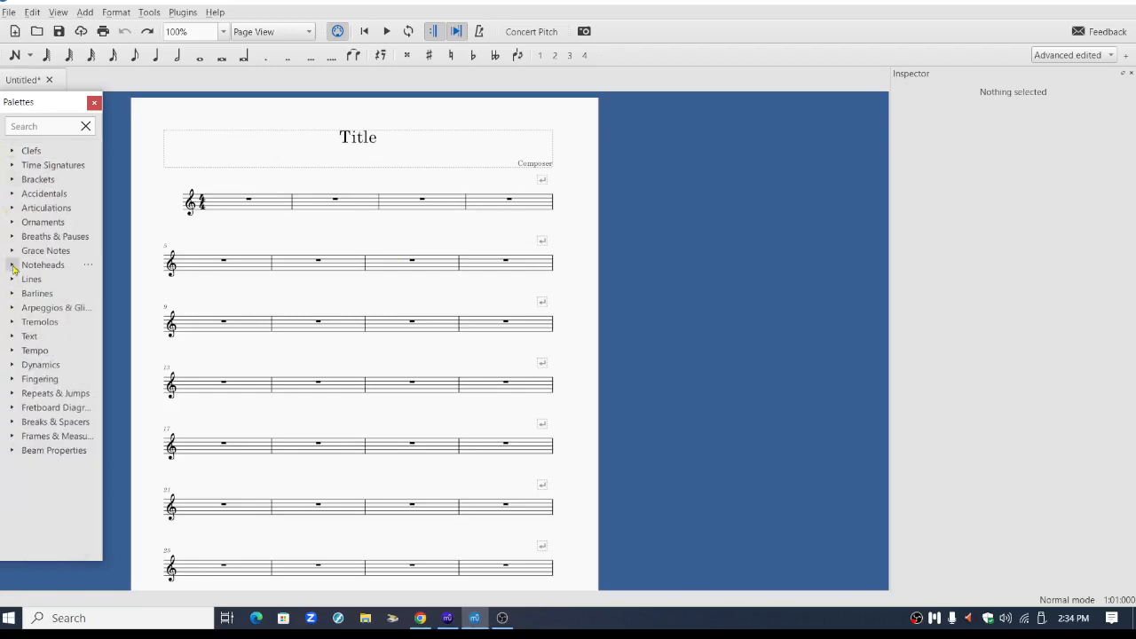
left_click(46, 250)
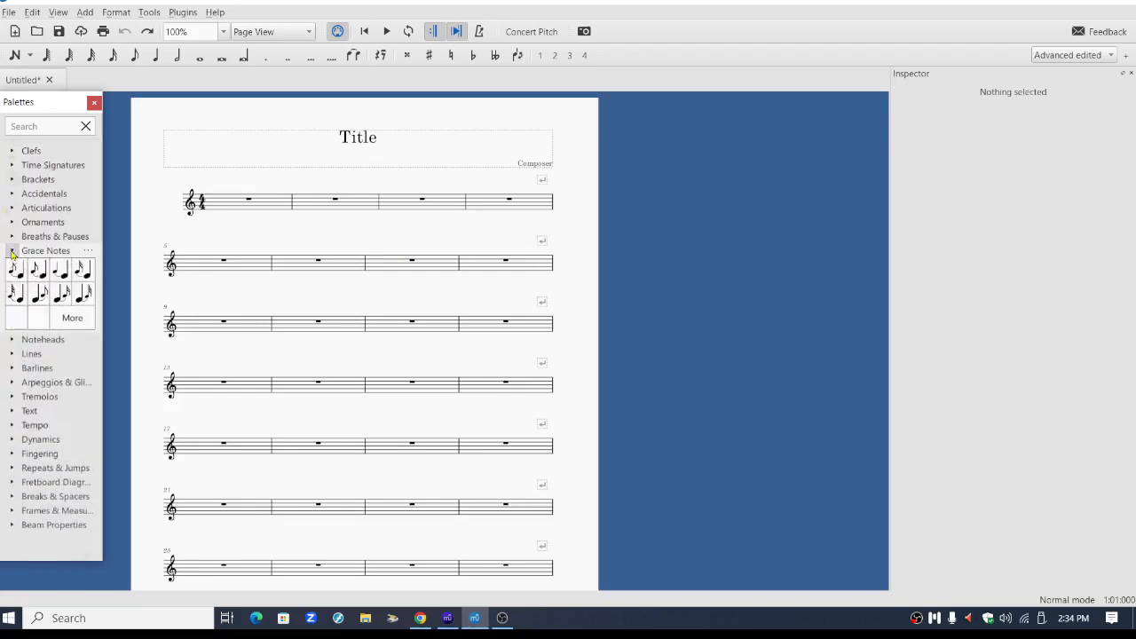
left_click(43, 222)
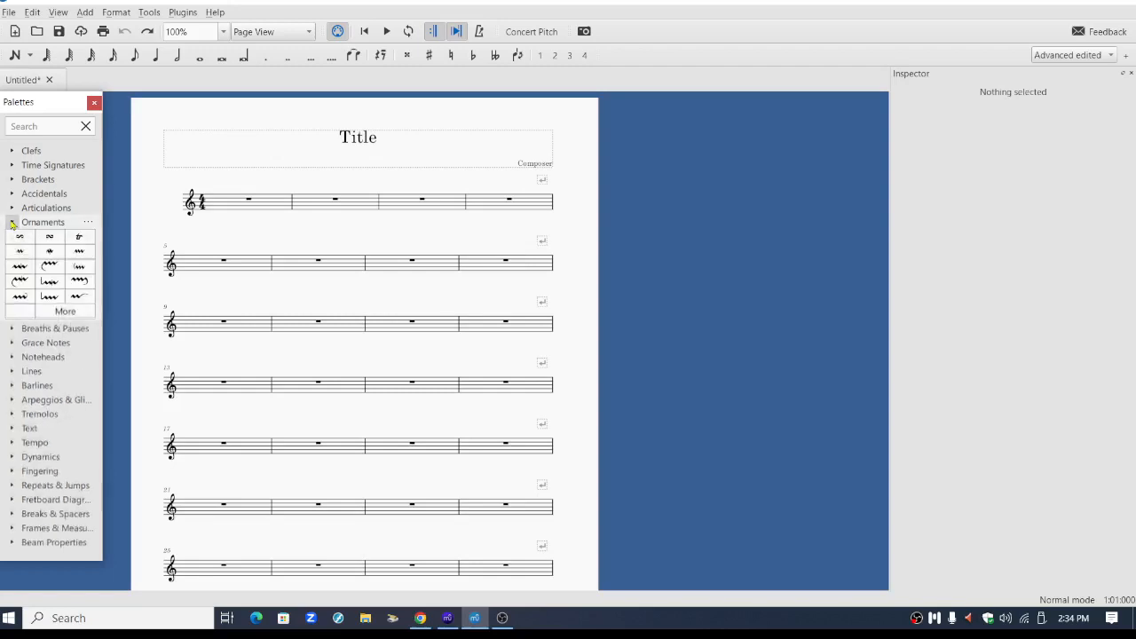
left_click(43, 222)
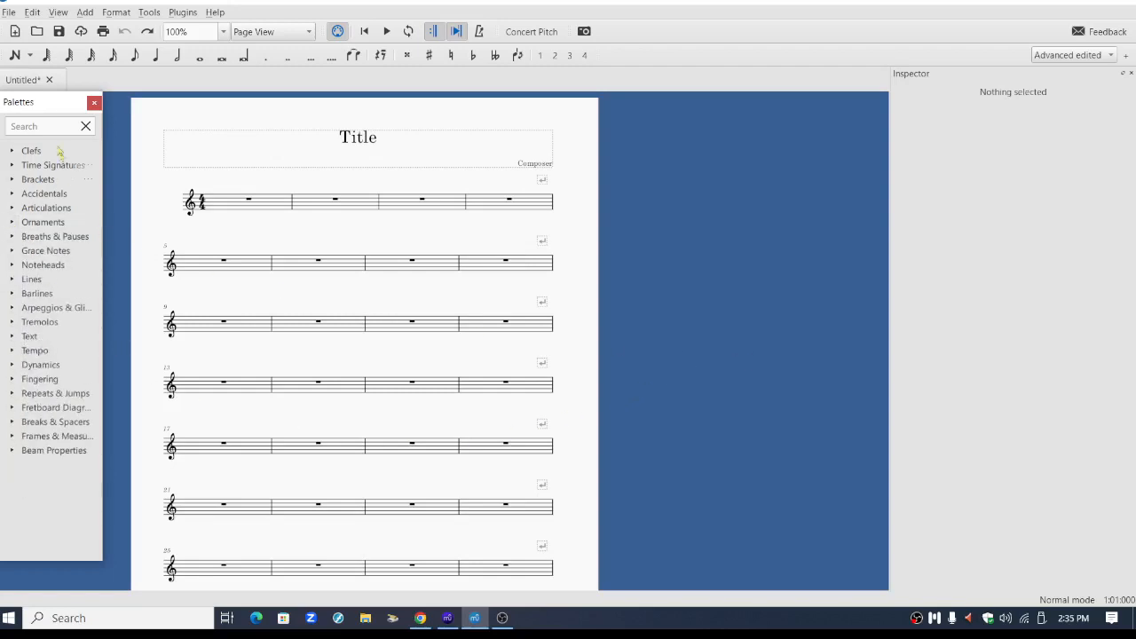
mouse_move(790, 327)
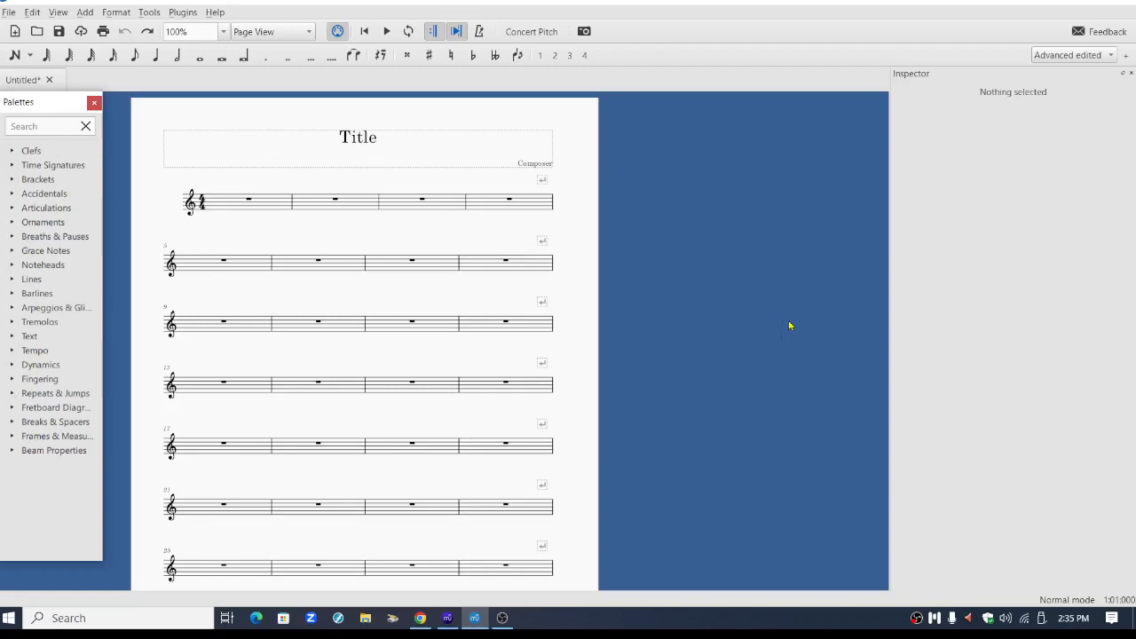
left_click(94, 101)
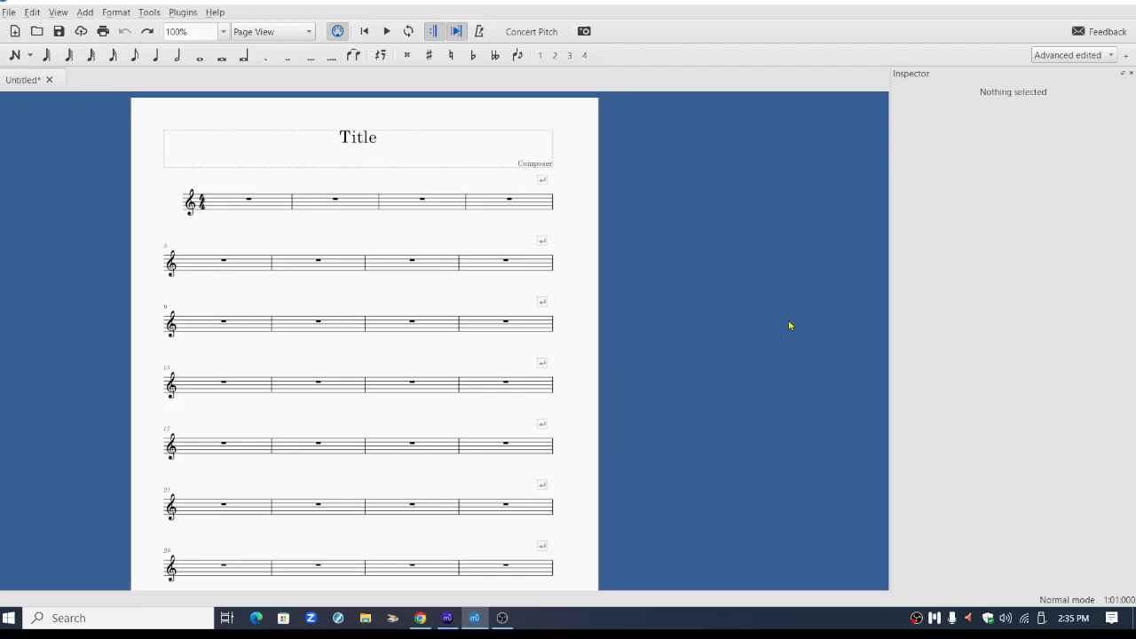
key("F9")
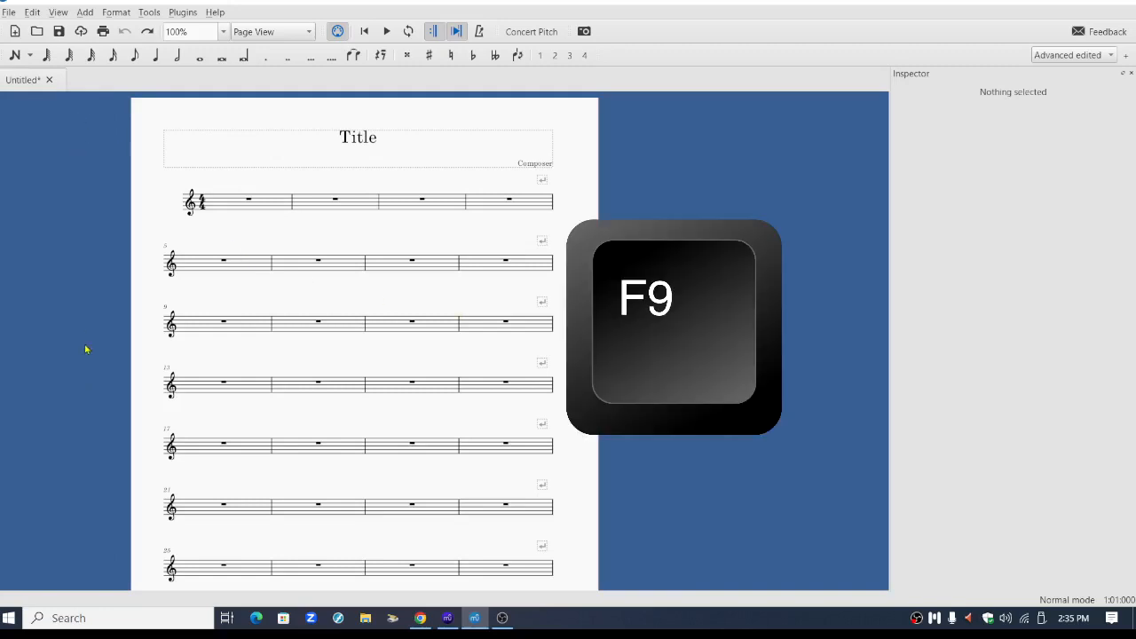
key("F9")
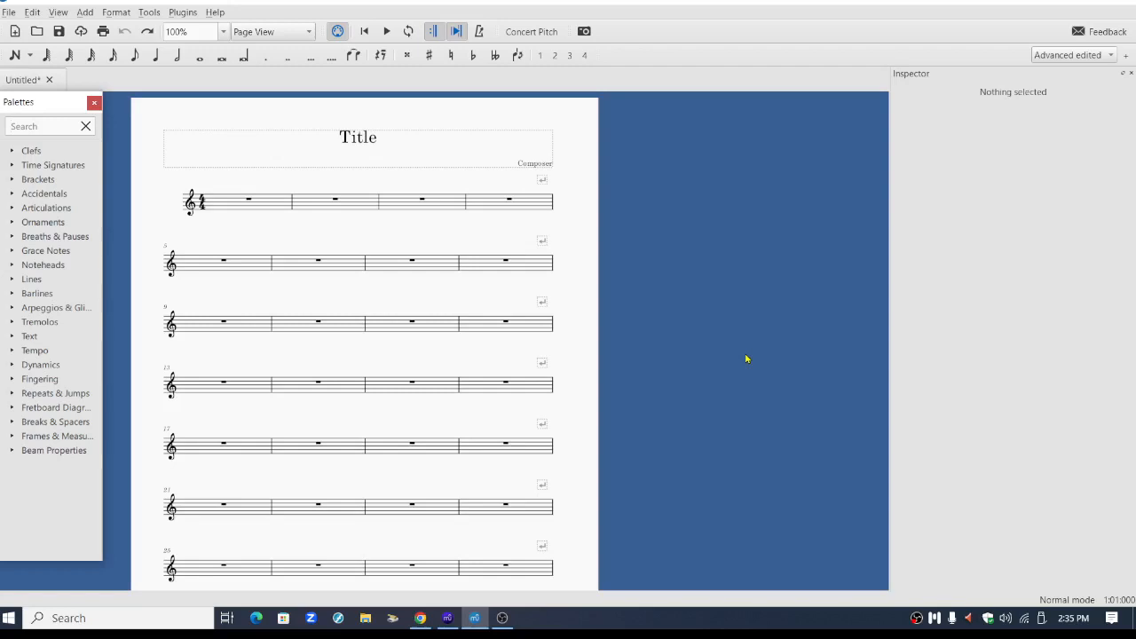
mouse_move(570, 460)
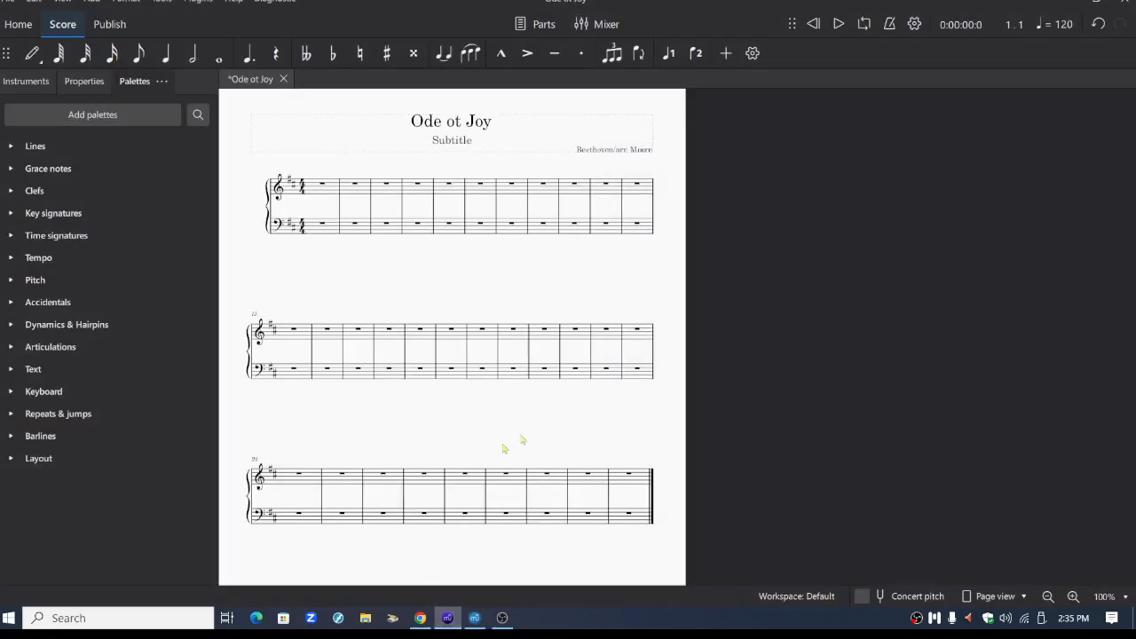
mouse_move(78, 169)
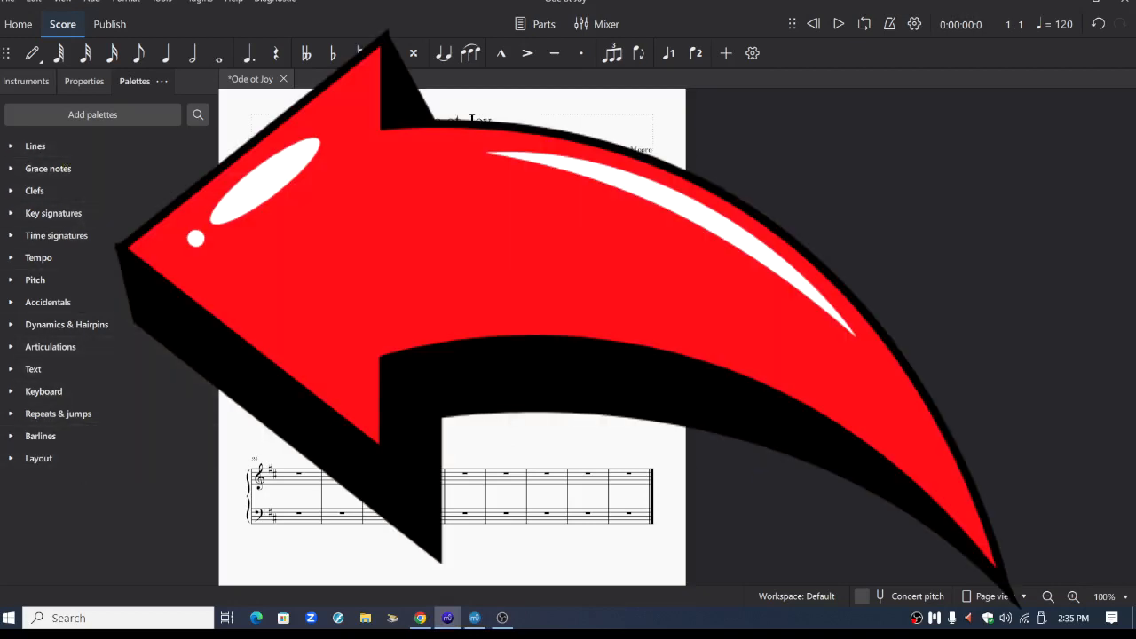
key("F9")
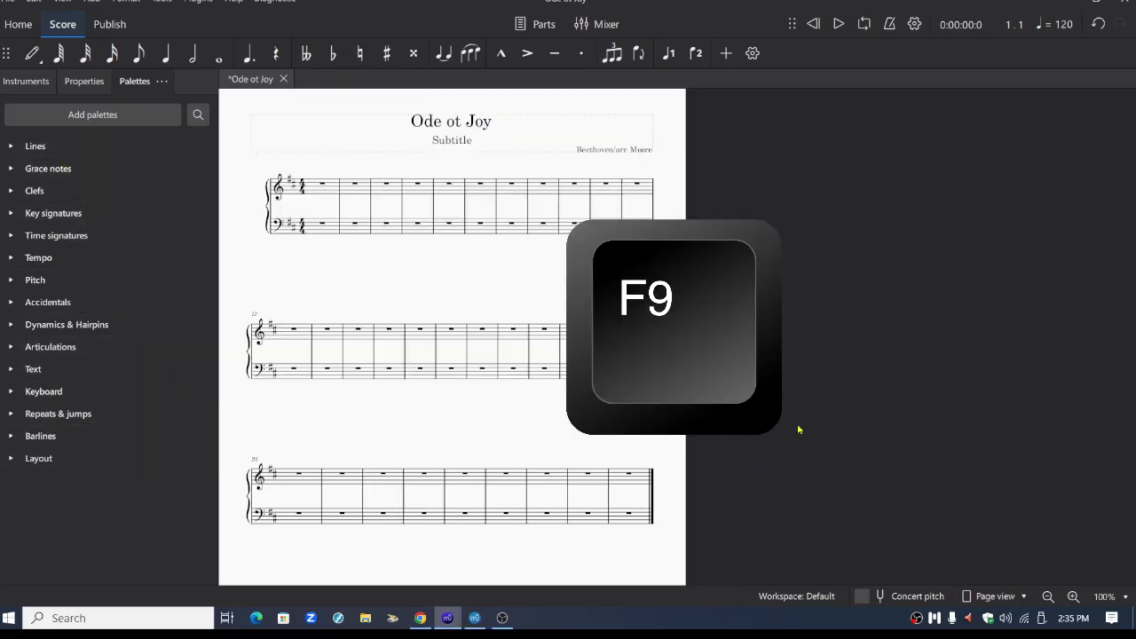
key("F9")
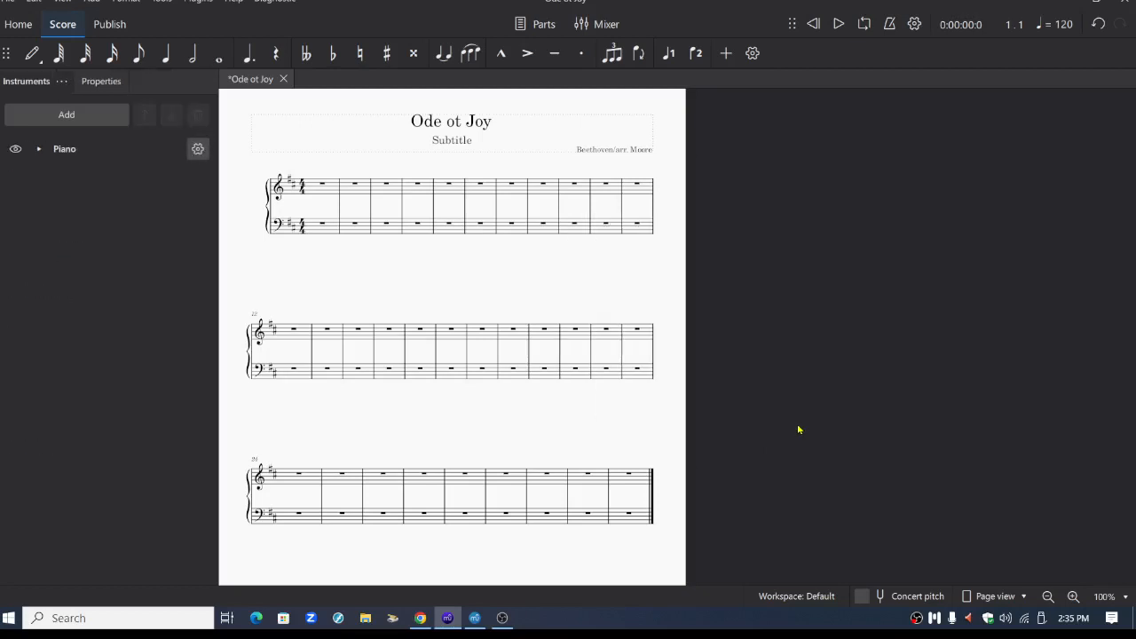
left_click(135, 82)
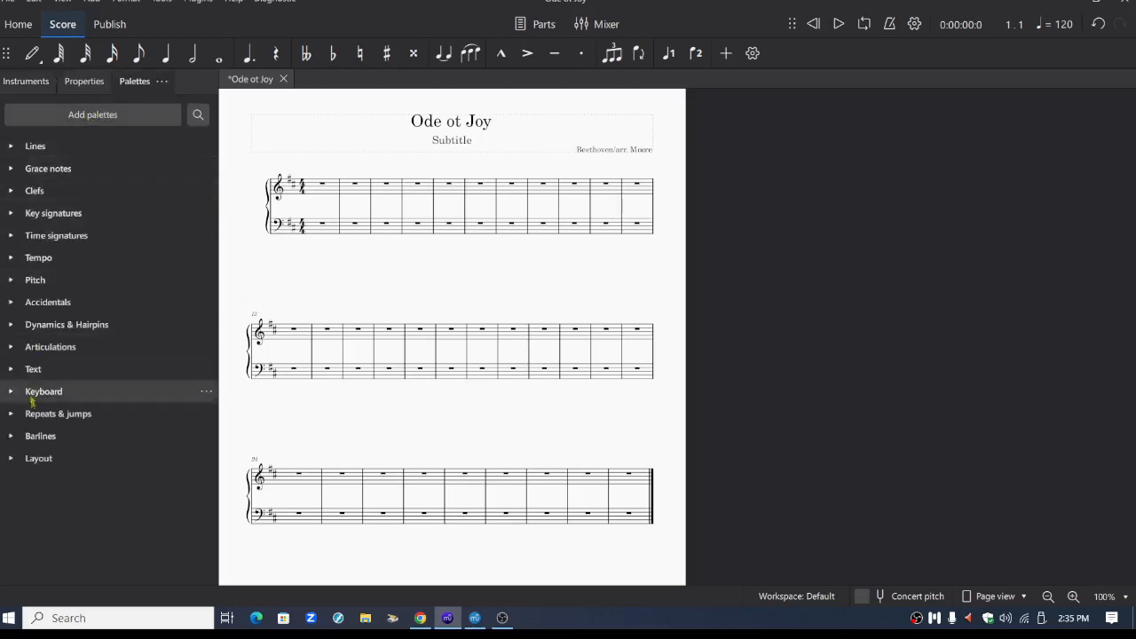
left_click(92, 114)
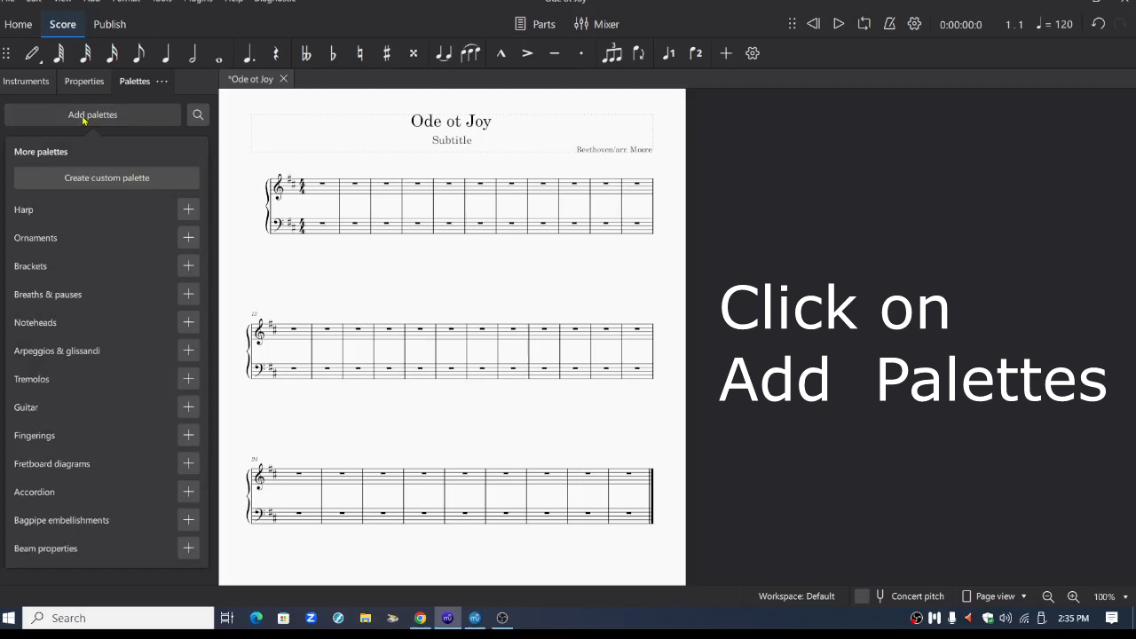
mouse_move(81, 273)
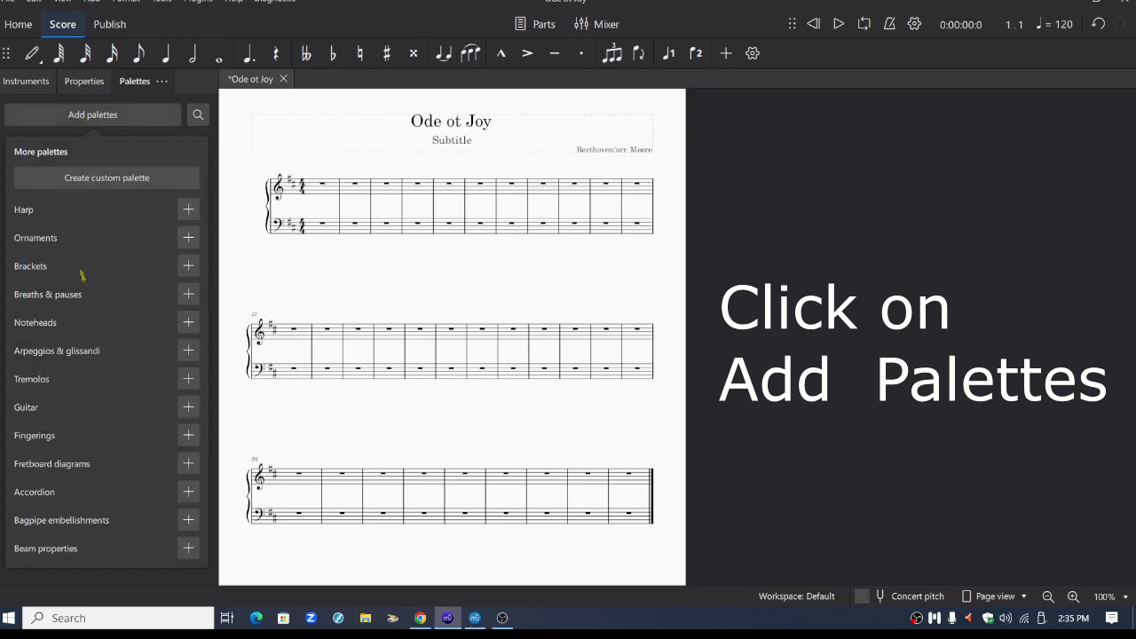
mouse_move(68, 406)
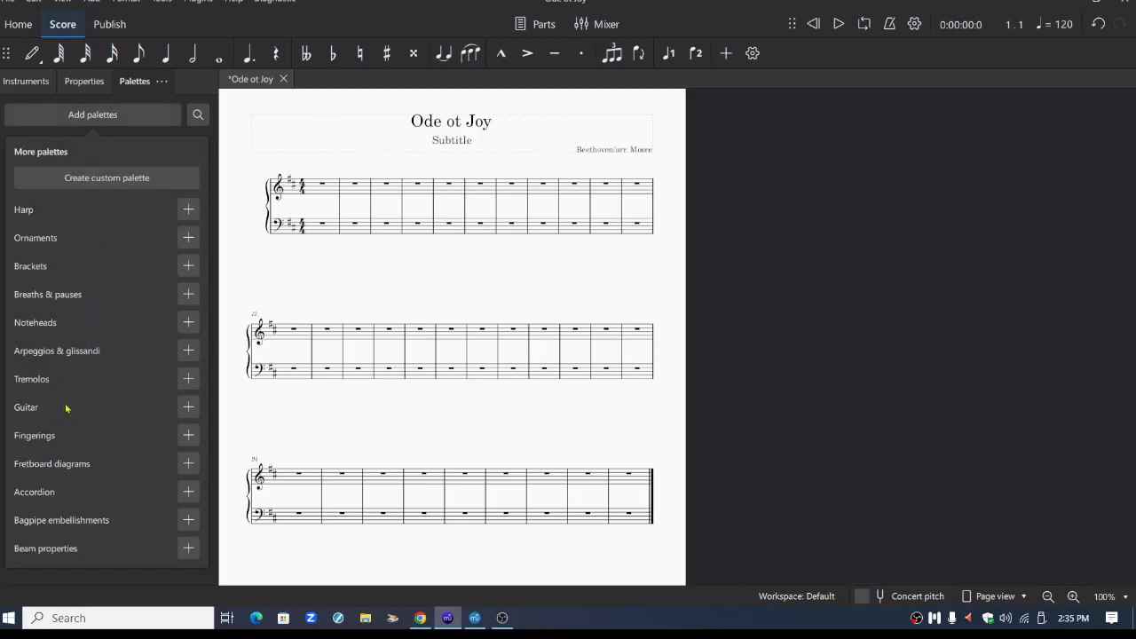
mouse_move(85, 266)
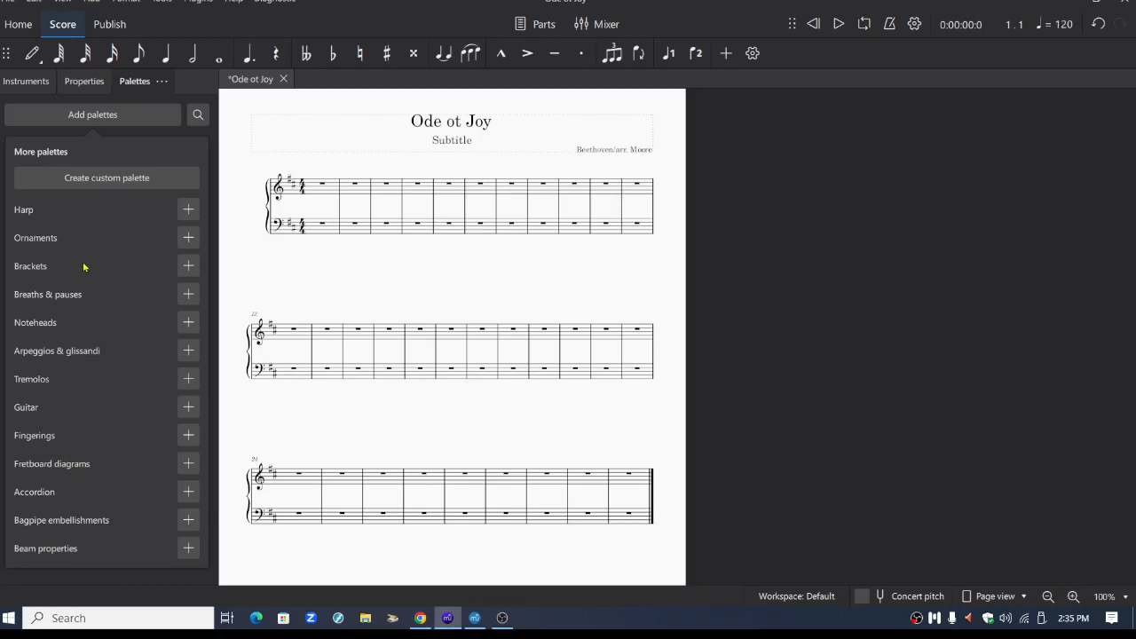
left_click(188, 238)
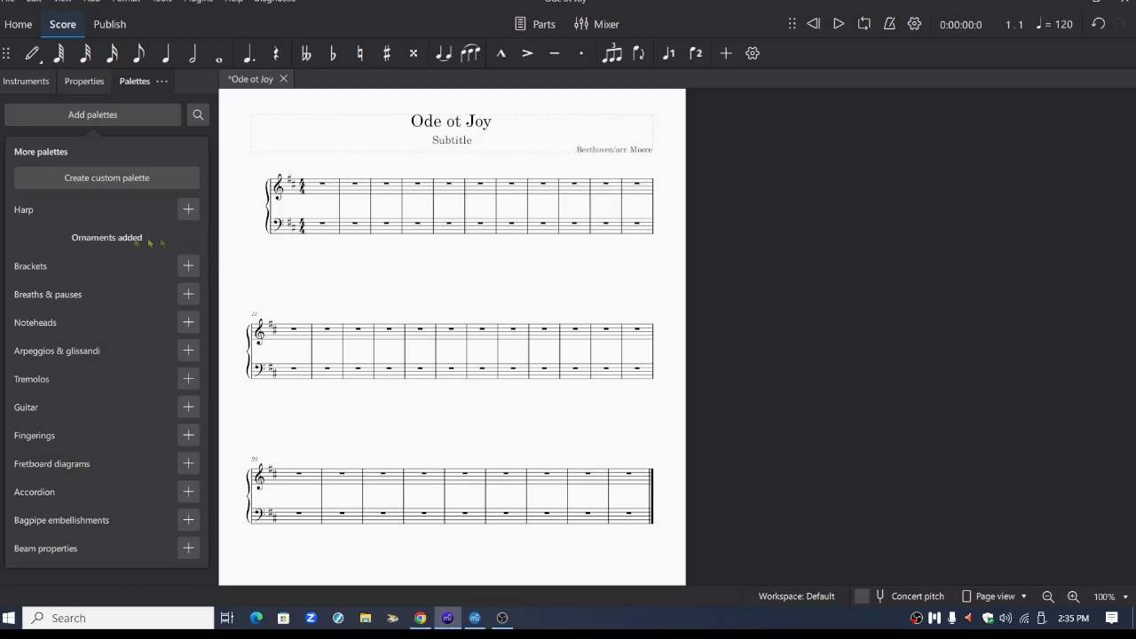
mouse_move(881, 316)
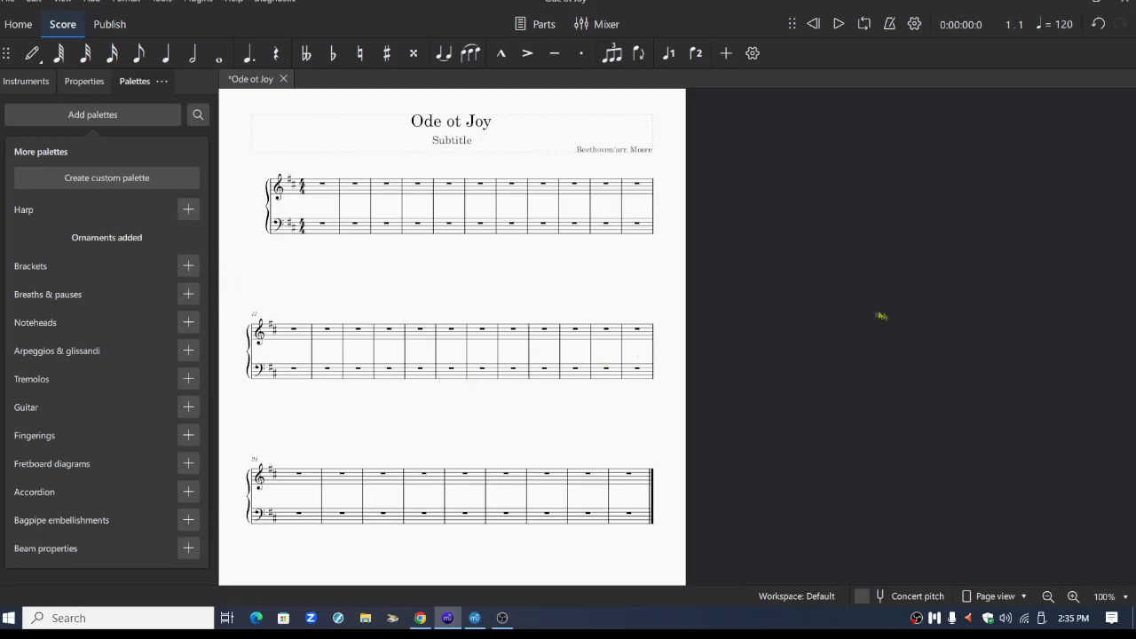
key("F9")
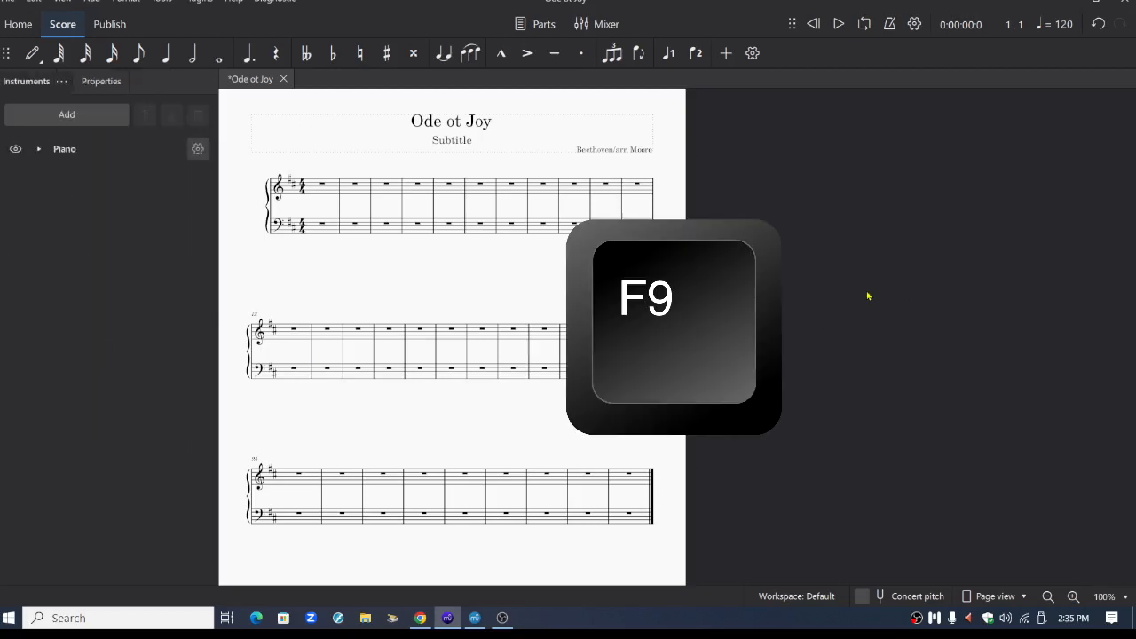
key("F9")
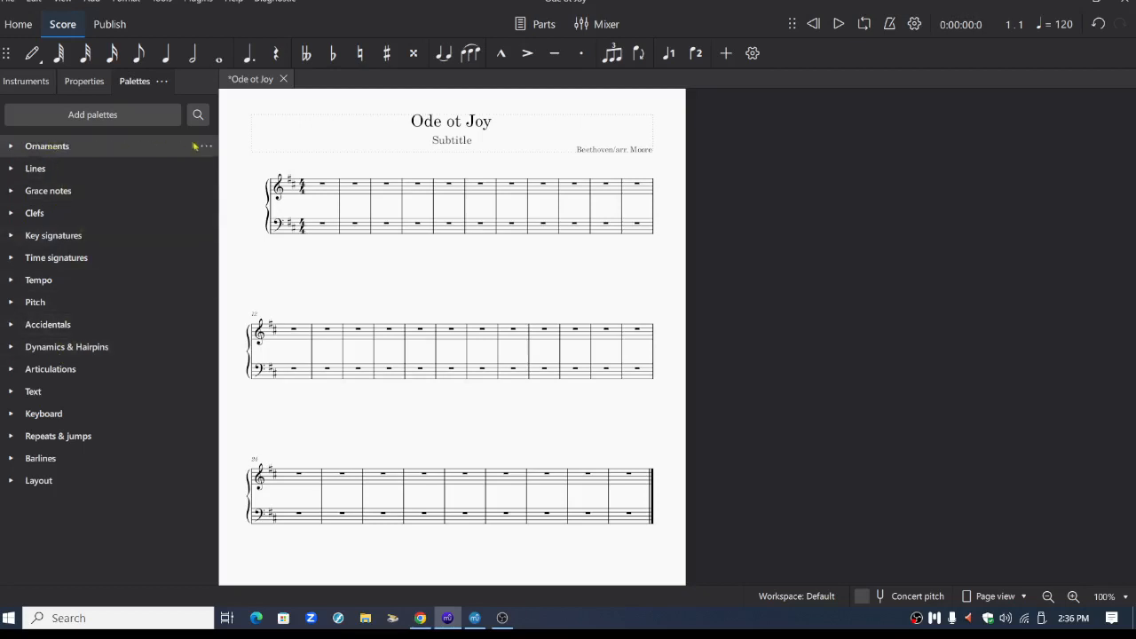
left_click(206, 146)
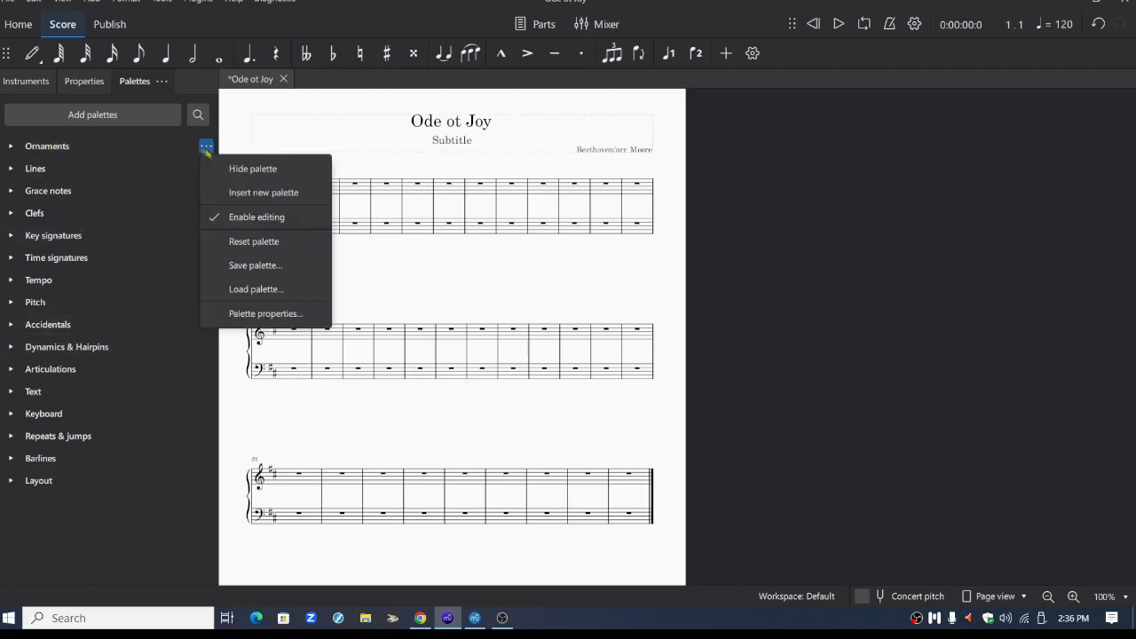
left_click(252, 169)
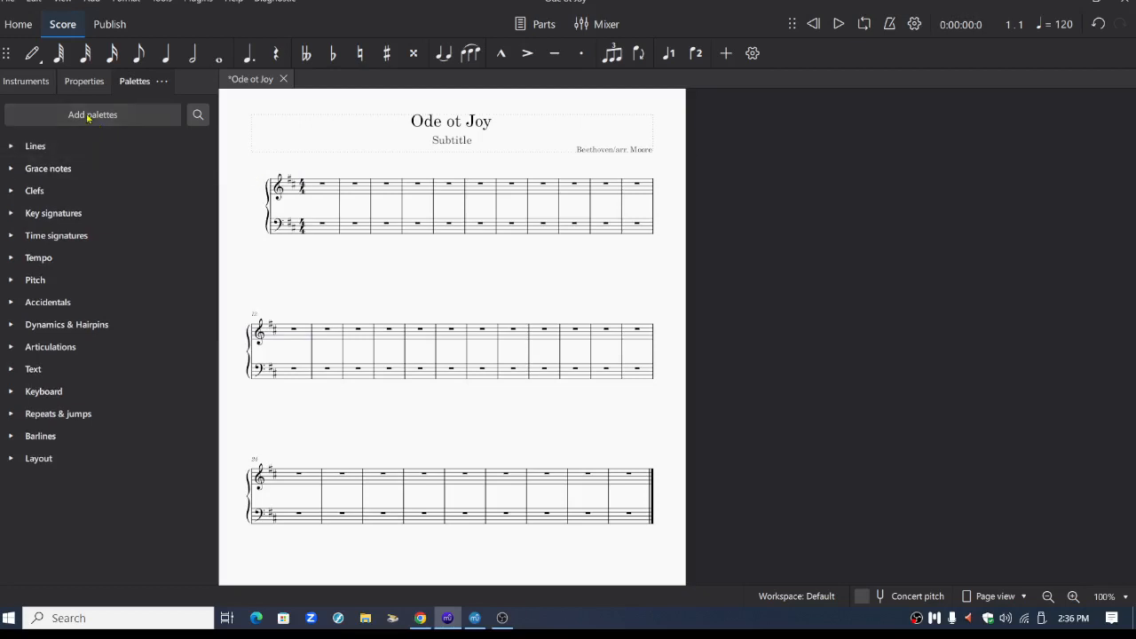
Step: Show the Add palettes list so Ornaments is offered for adding again
left_click(93, 114)
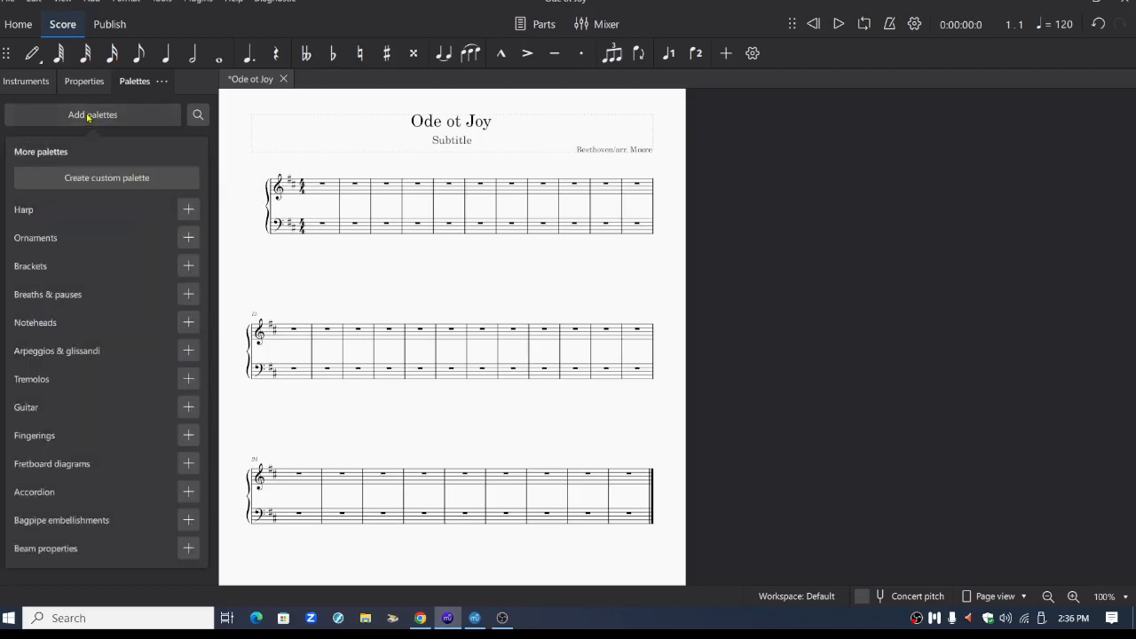
mouse_move(92, 251)
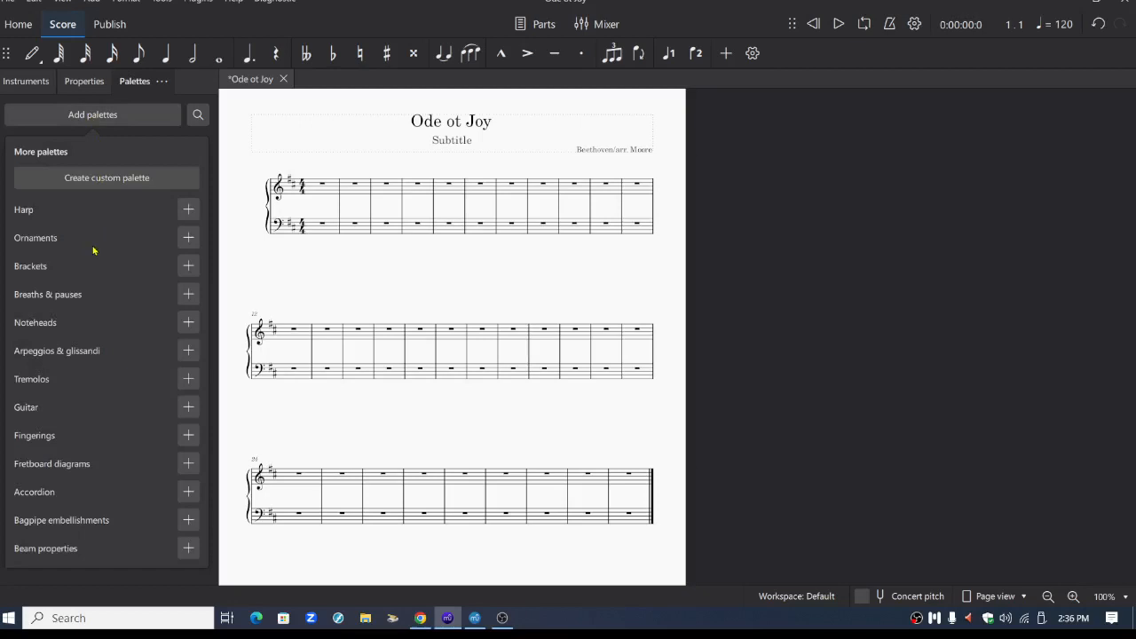
mouse_move(767, 293)
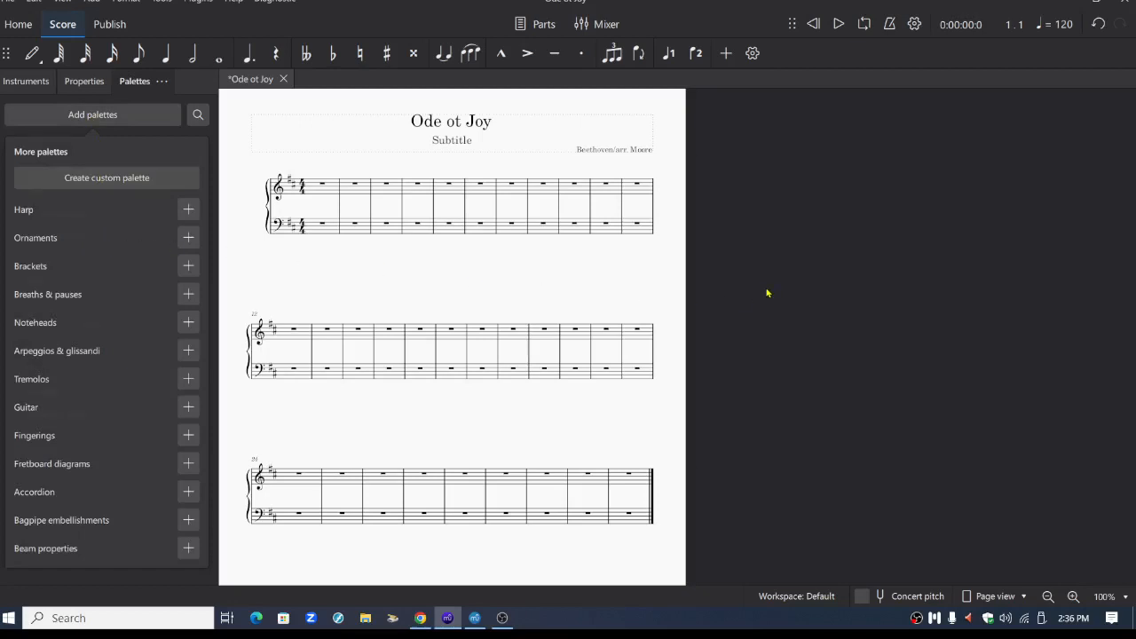